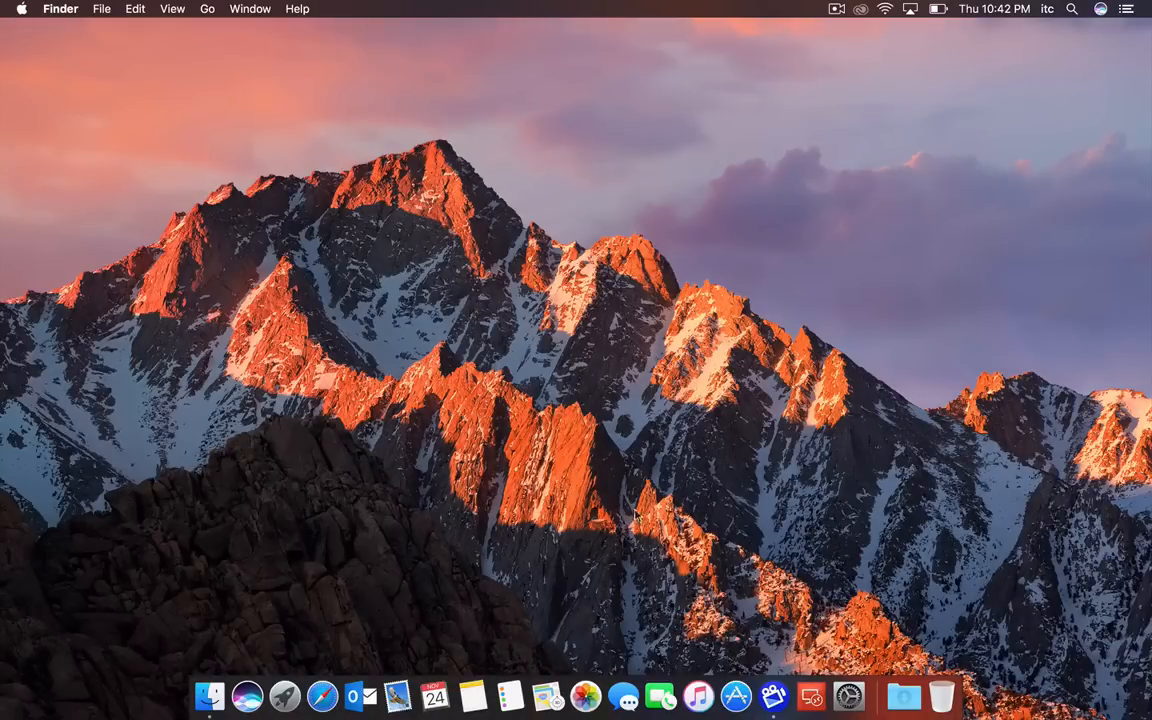
mouse_move(761, 696)
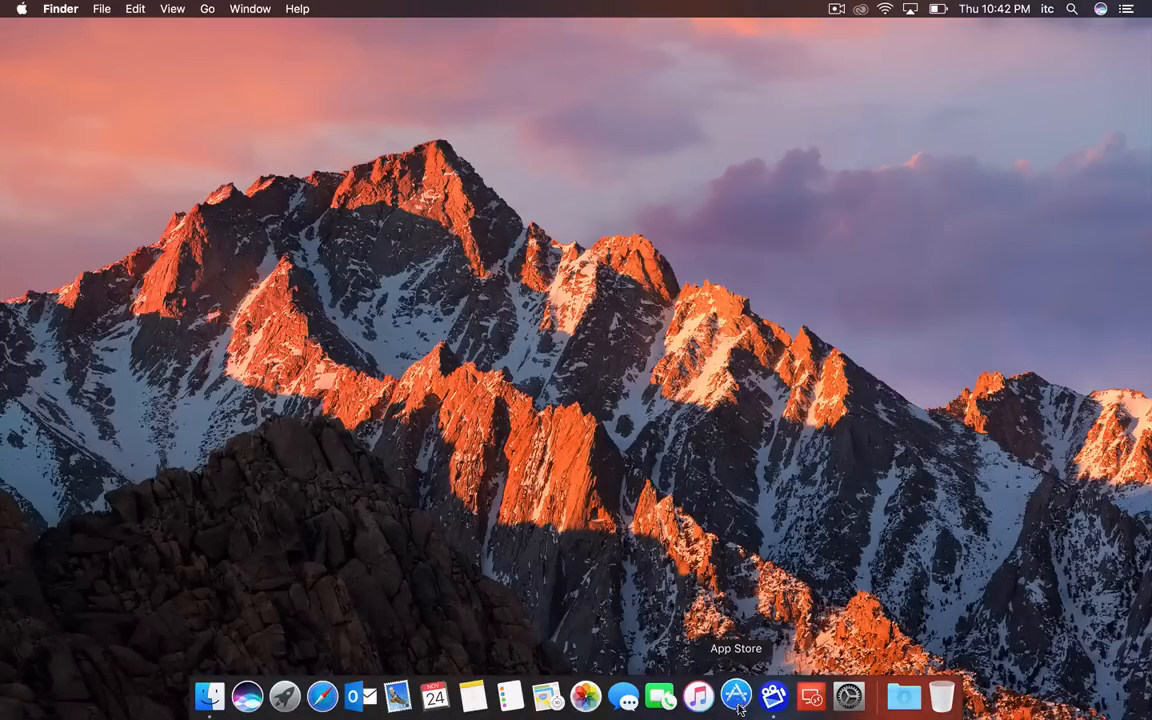
- Search the App Store for 'microsoft remote desktop' and confirm it shows as installed
left_click(737, 692)
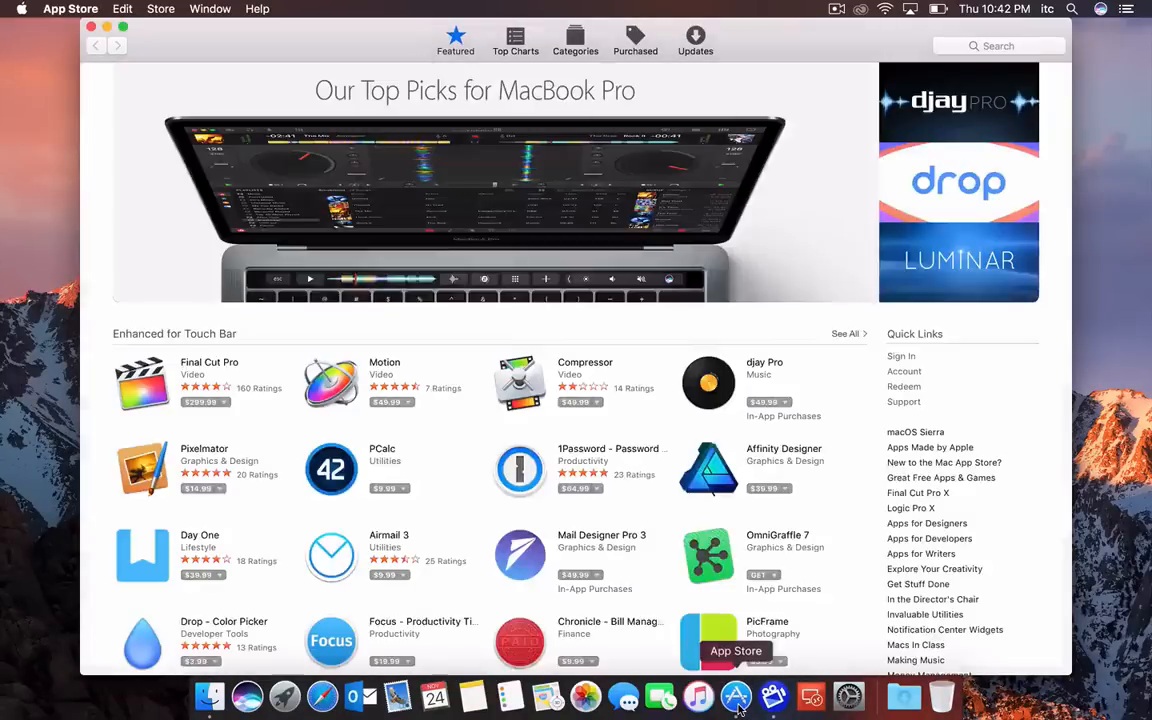
type("m")
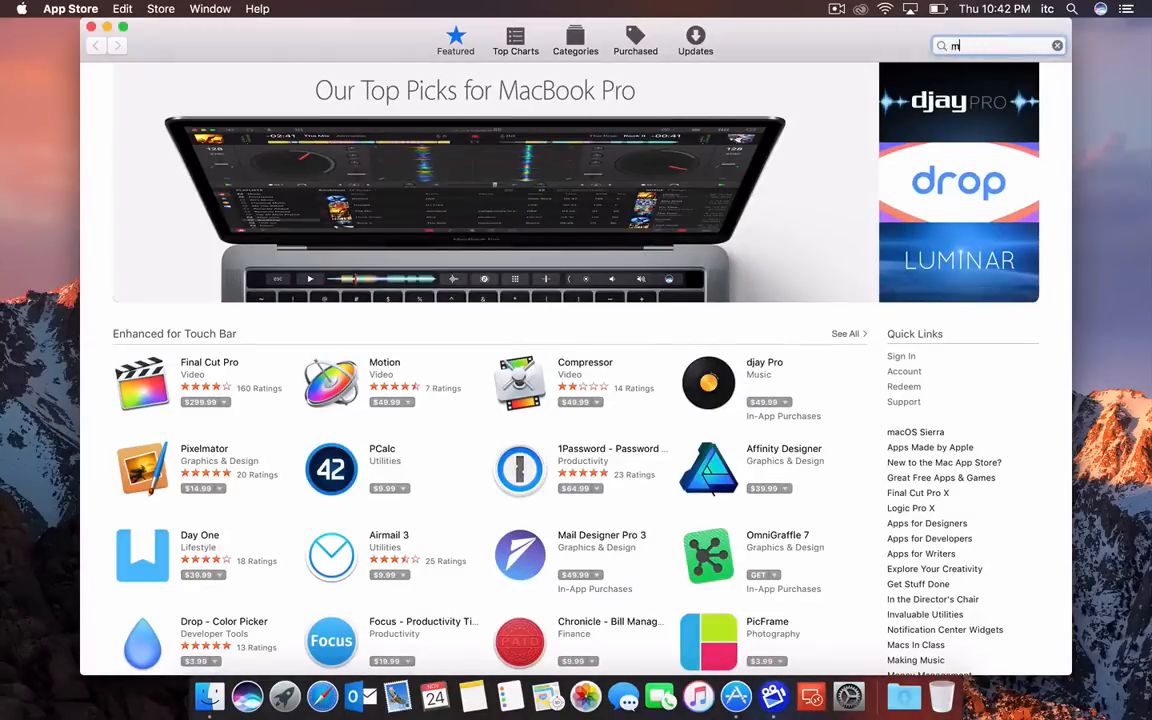
type("icrosoft remote desk")
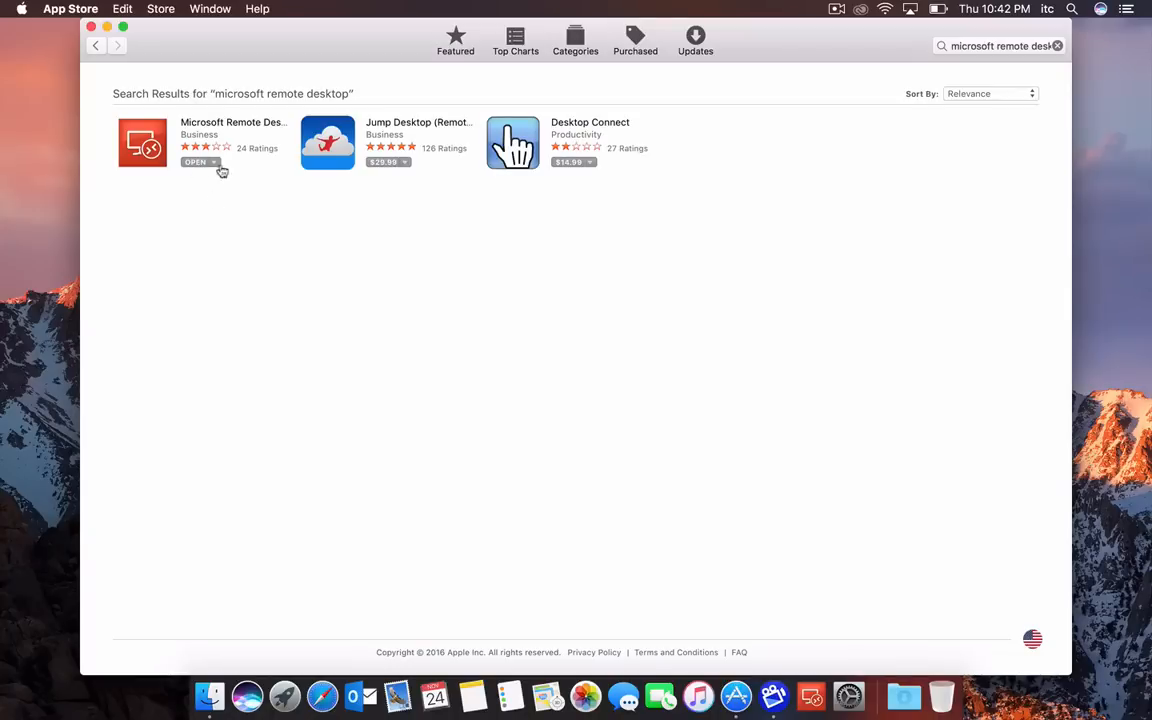
mouse_move(262, 317)
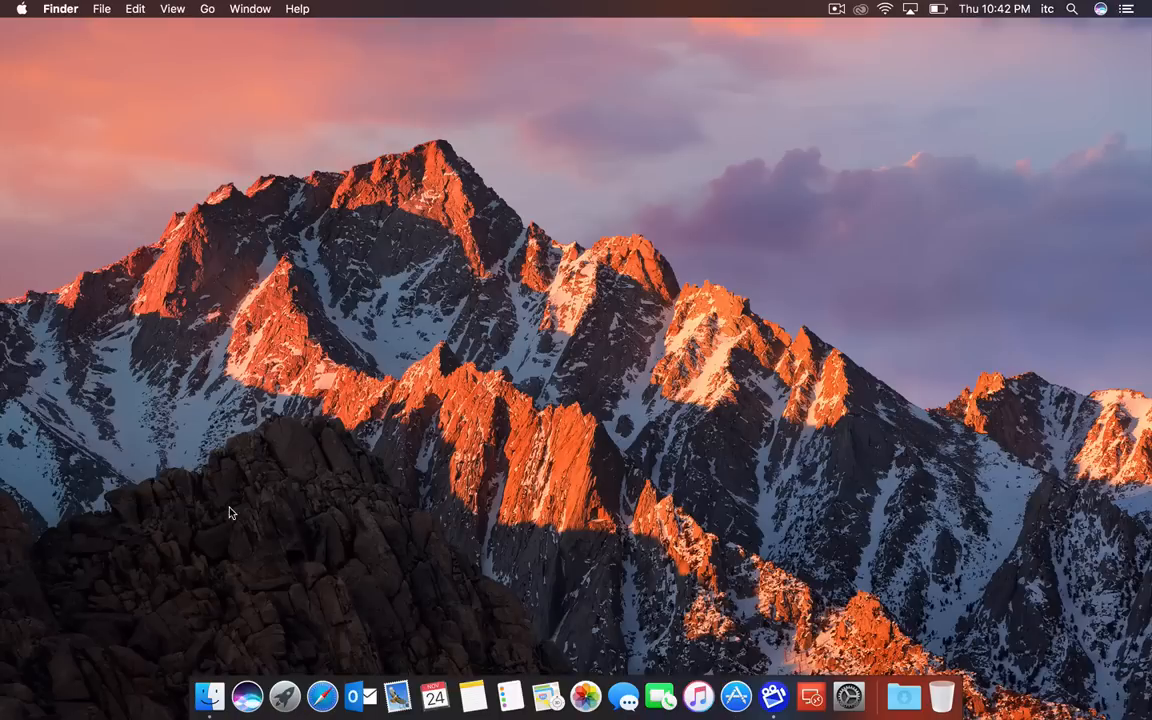
- Show the Applications folder in a Finder window, listing Microsoft Remote Desktop
left_click(207, 697)
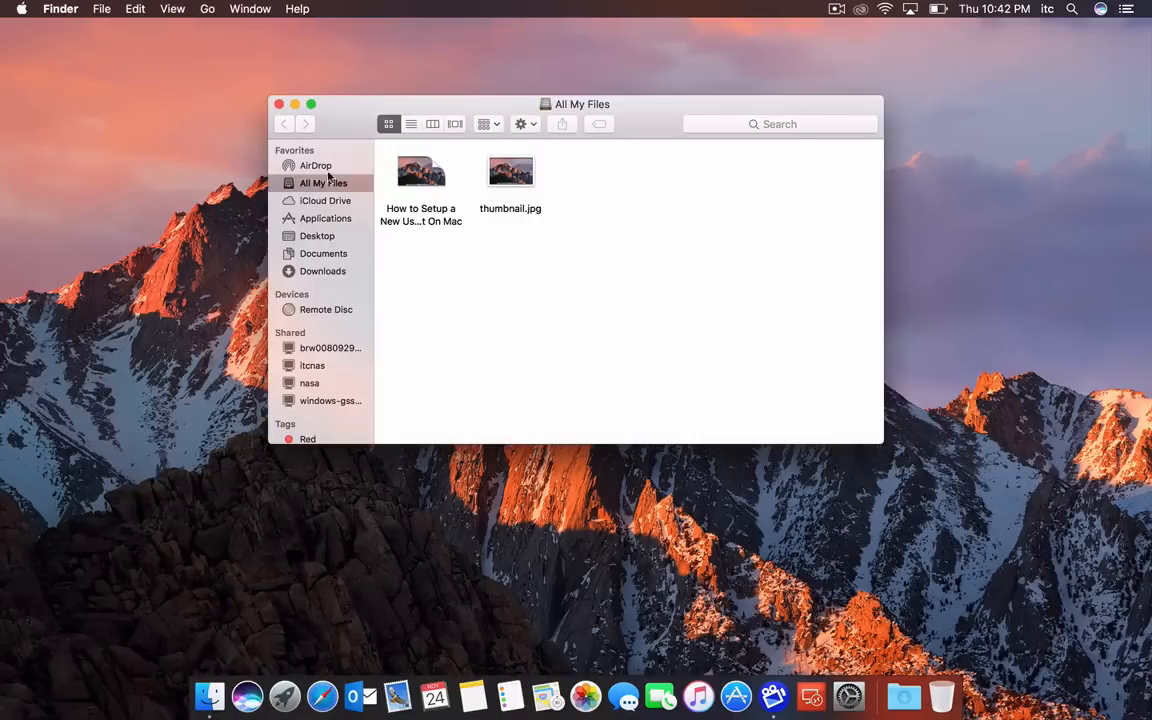
left_click(325, 218)
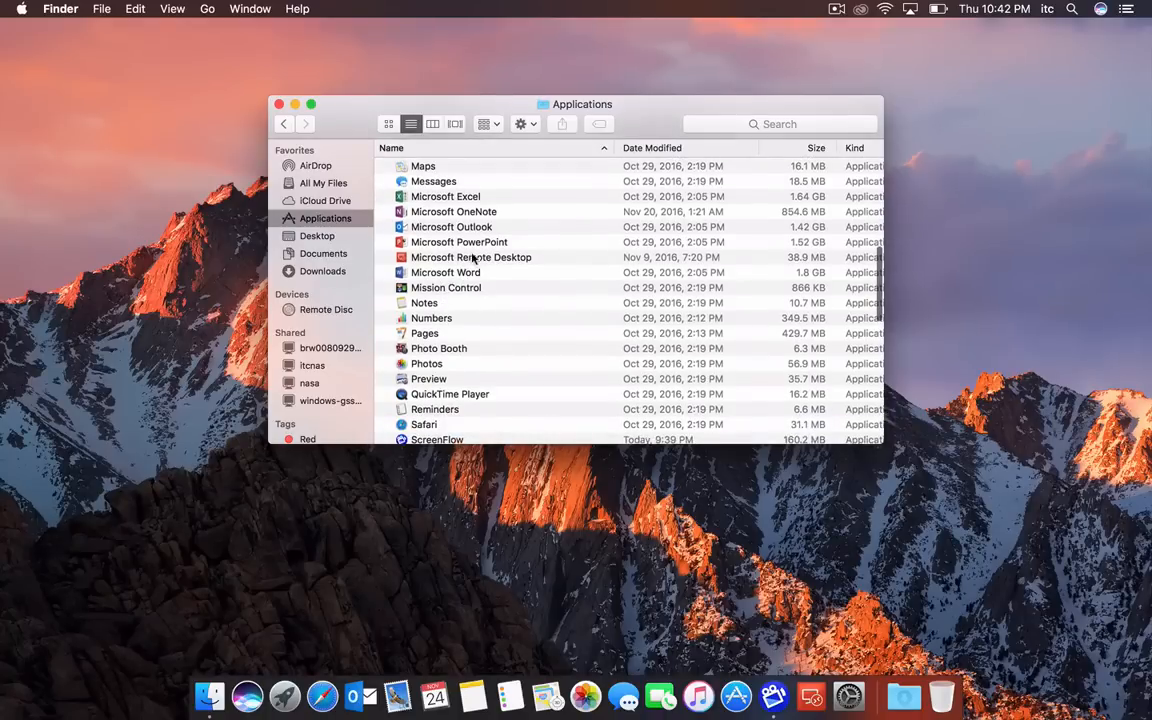
- Launch Microsoft Remote Desktop from Applications and centre its empty connections window
double_click(471, 257)
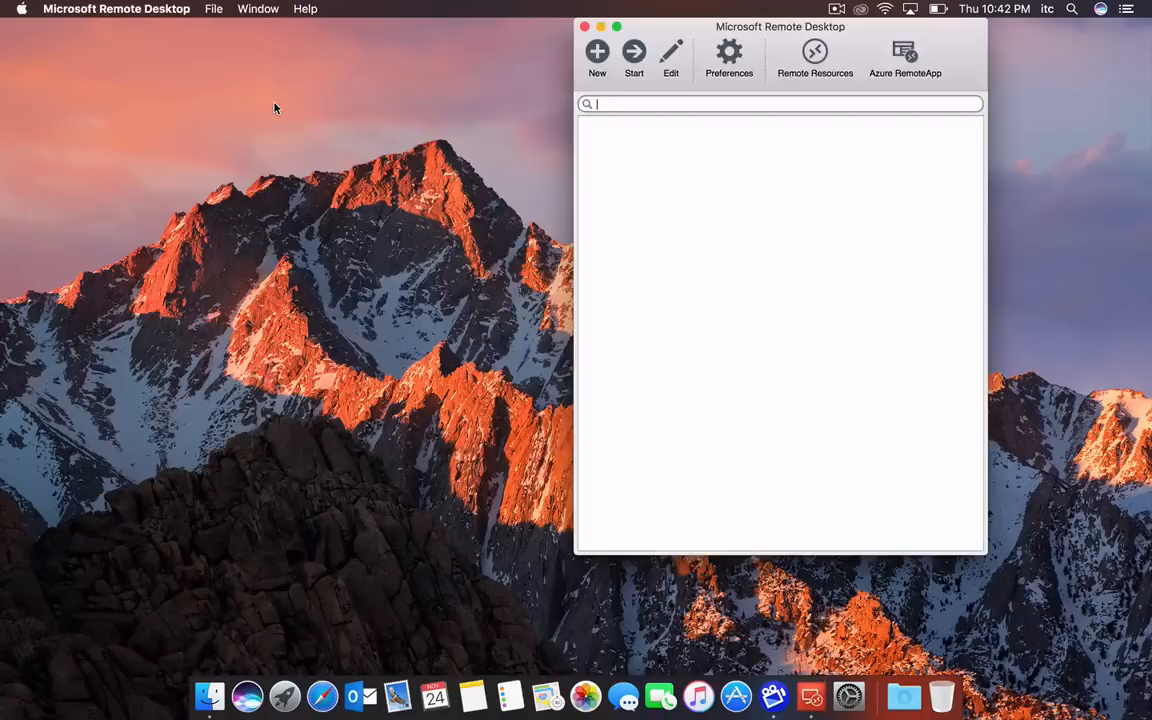
left_click_drag(780, 27, 626, 27)
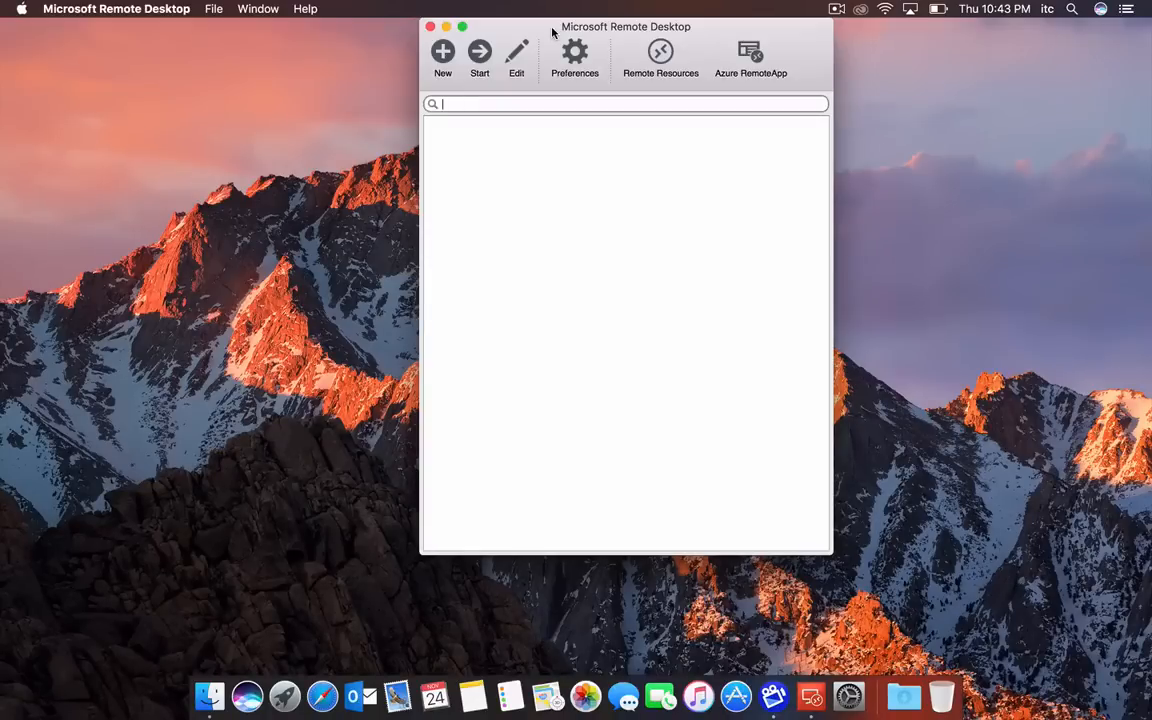
left_click(238, 234)
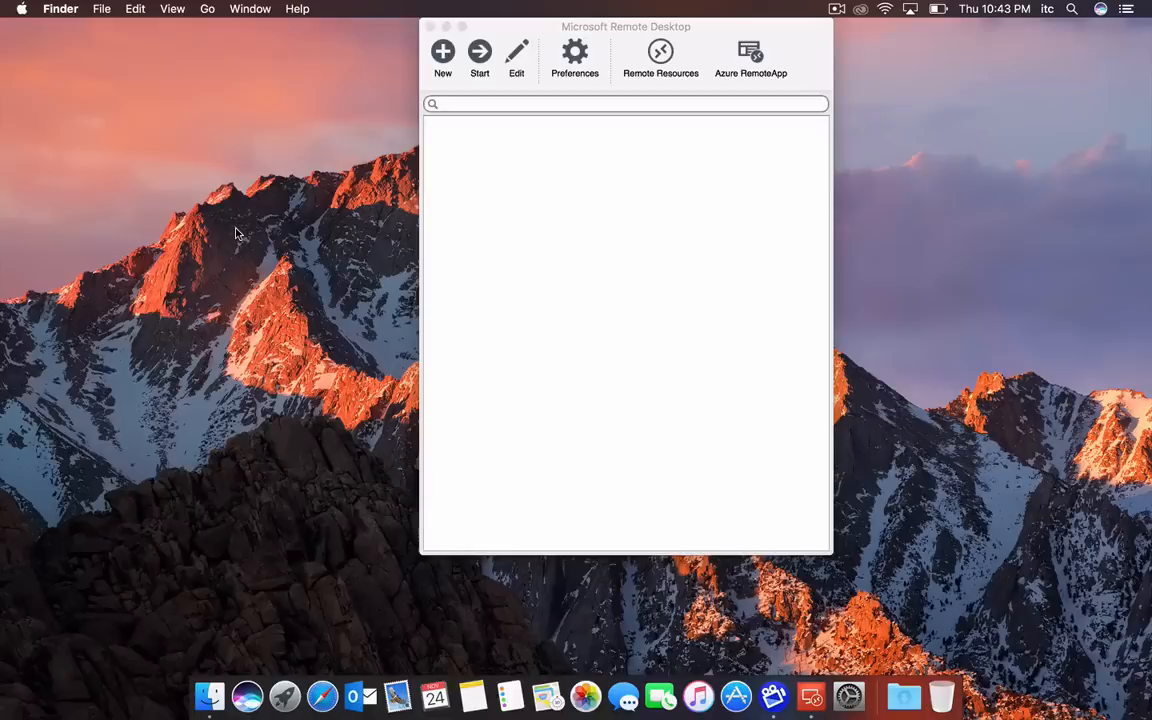
mouse_move(786, 205)
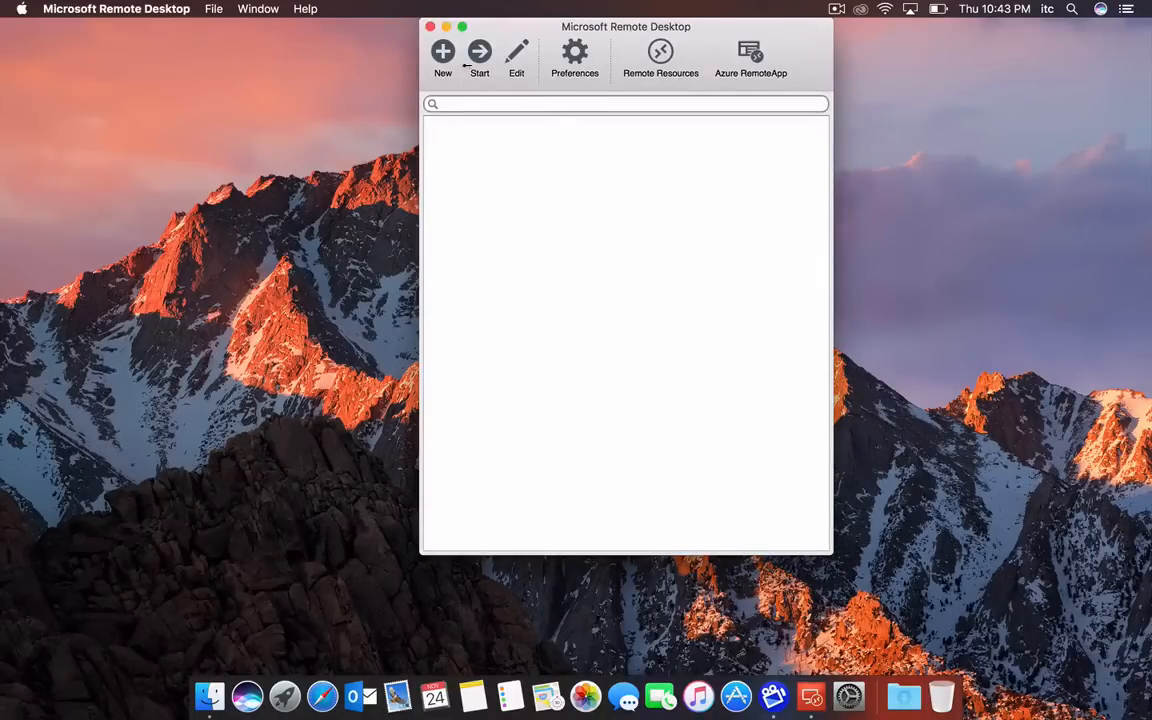
- Start a new remote desktop entry, ready to fill in its PC name
left_click(442, 52)
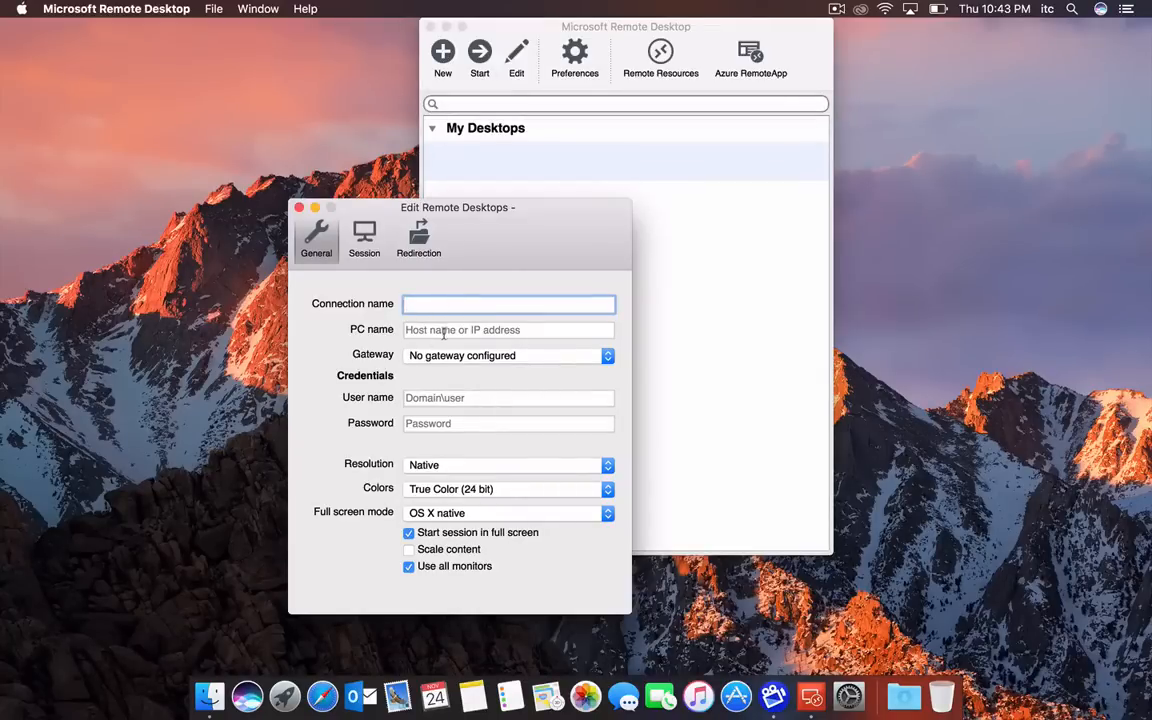
left_click(508, 330)
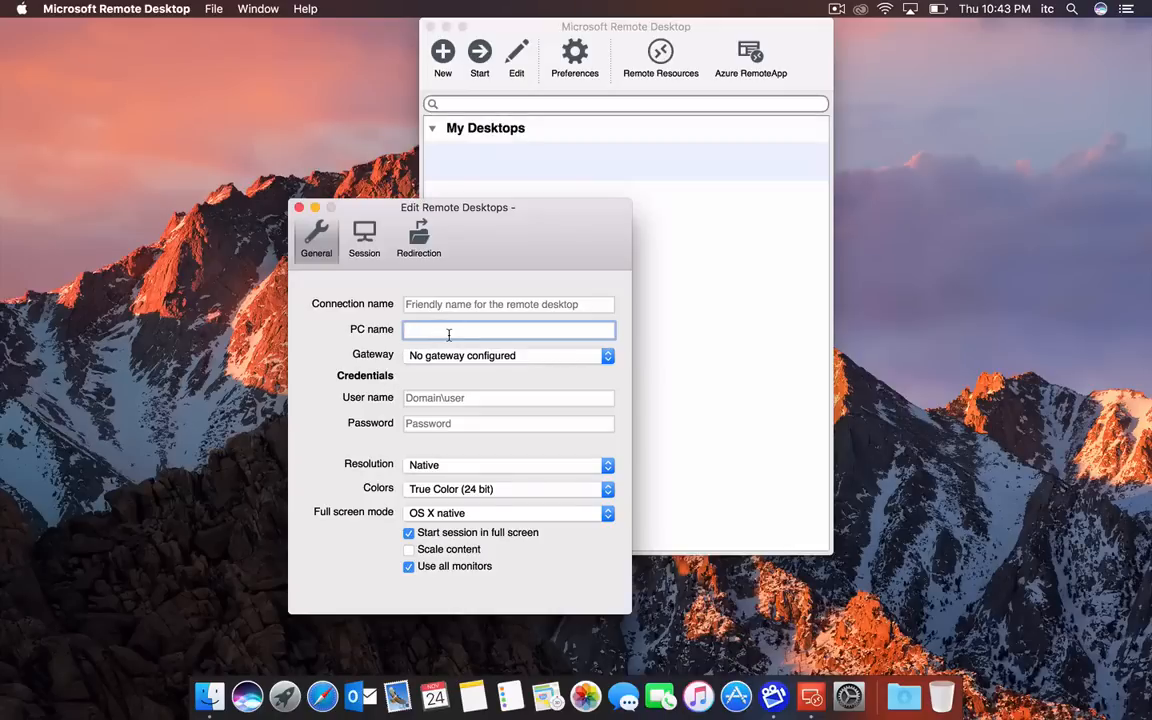
mouse_move(449, 330)
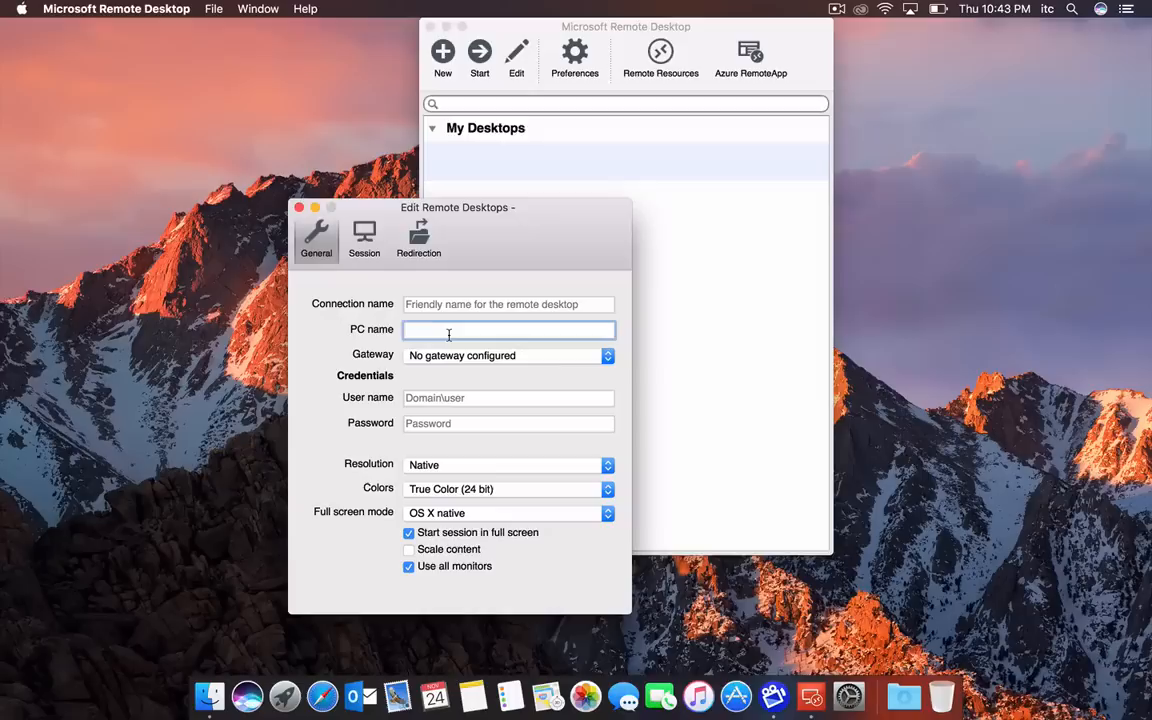
mouse_move(460, 318)
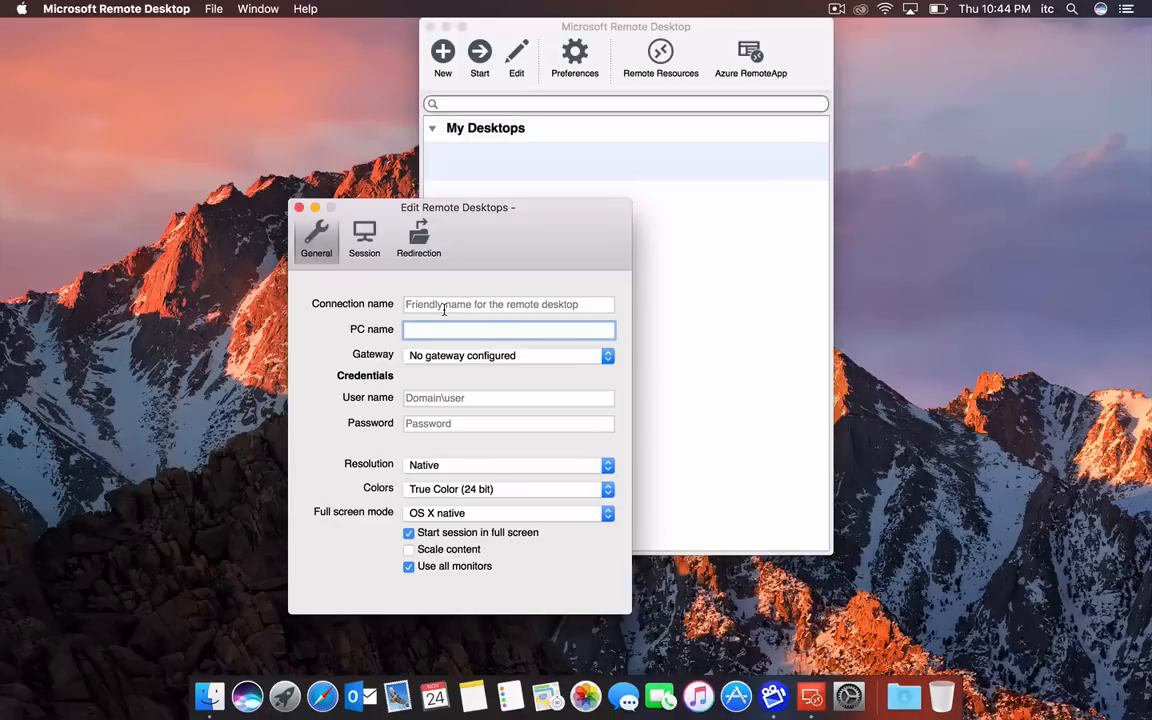
- Name the connection 'Test' and enter the PC name 216.58.194.142
left_click(508, 304)
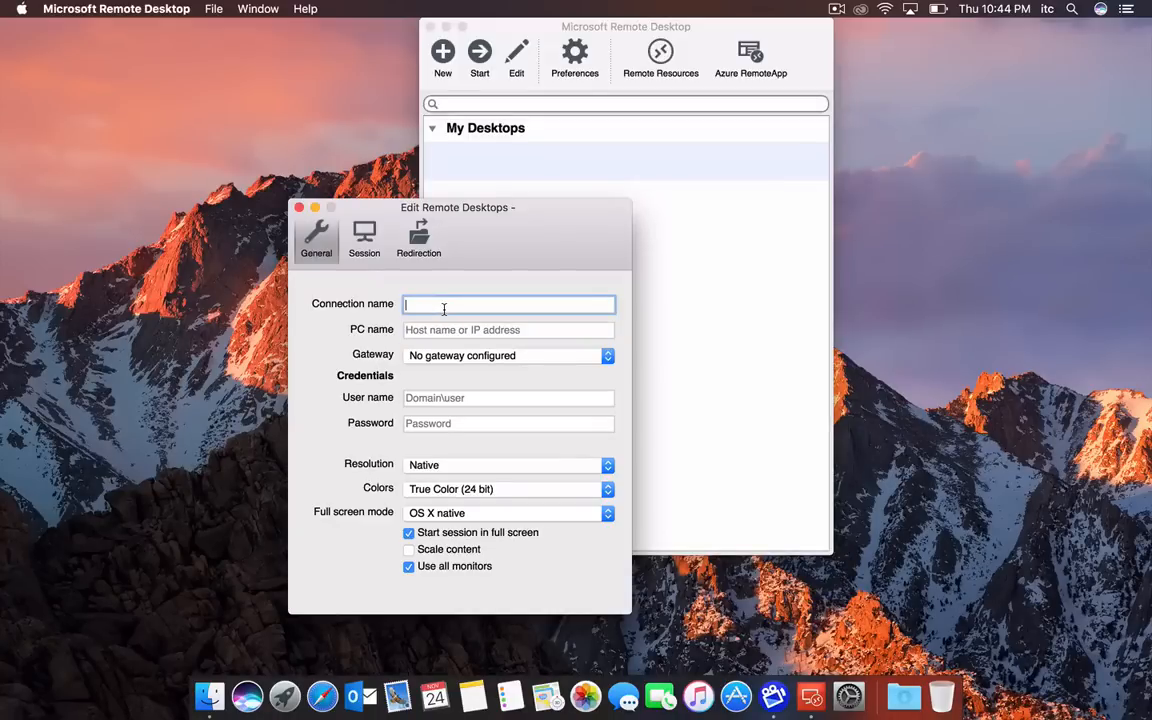
type("Test")
left_click(508, 330)
type("2")
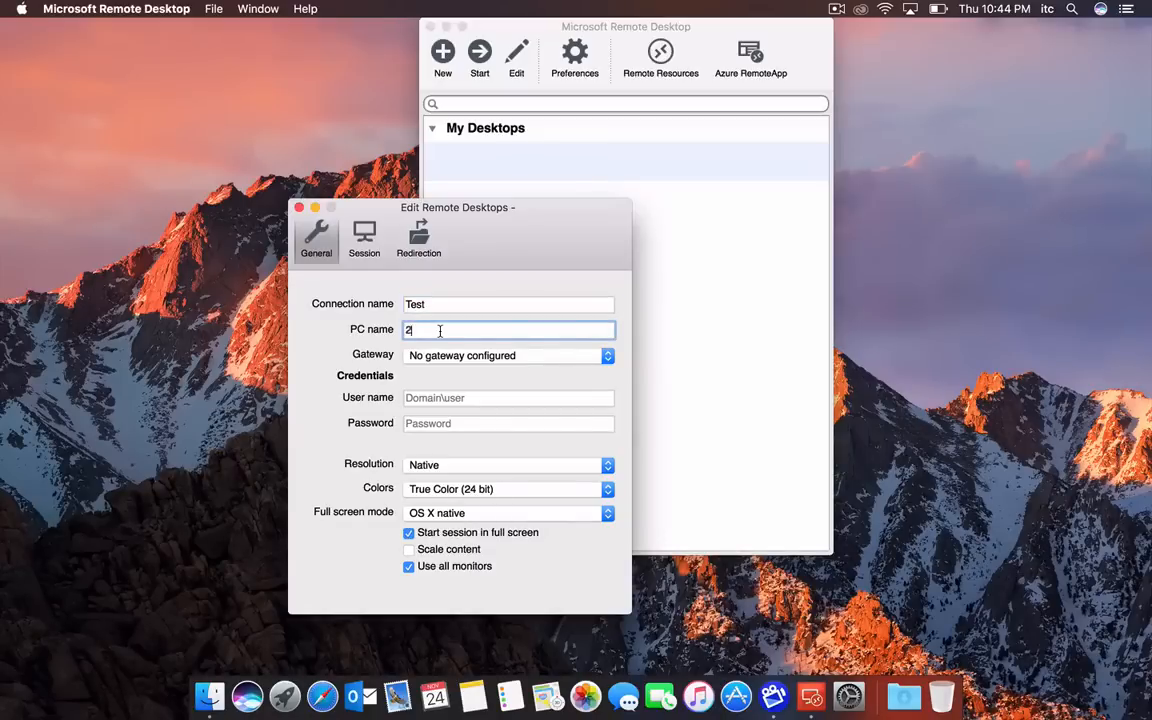
type("16")
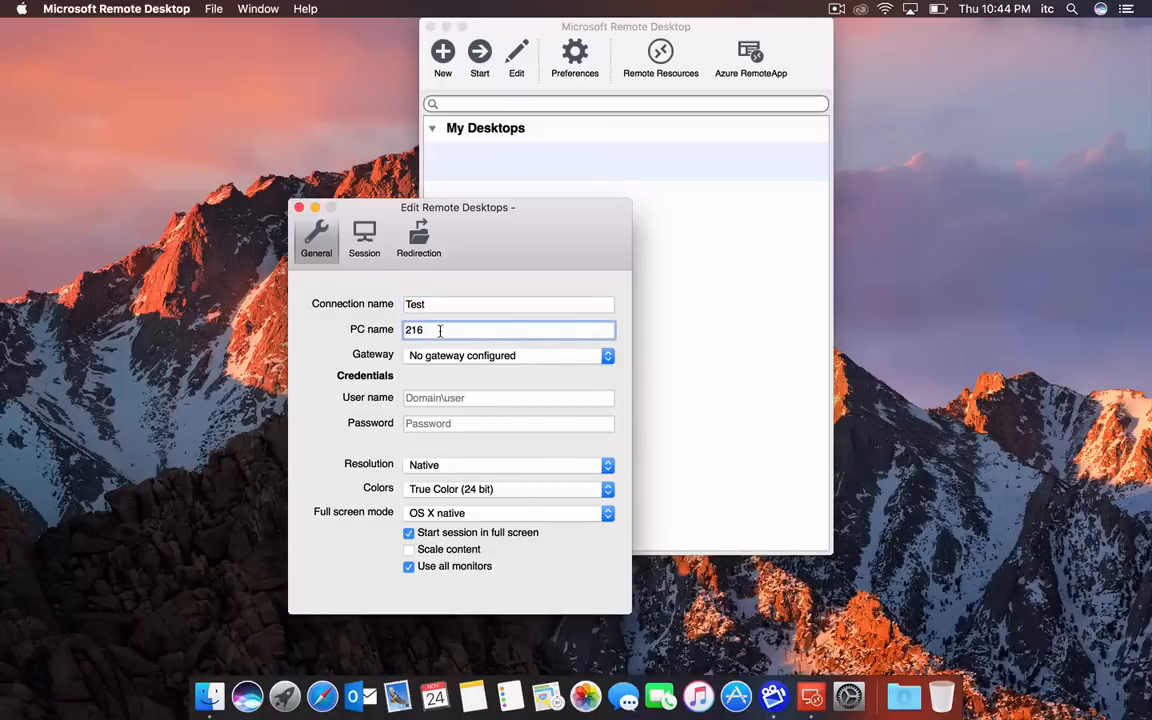
type(".")
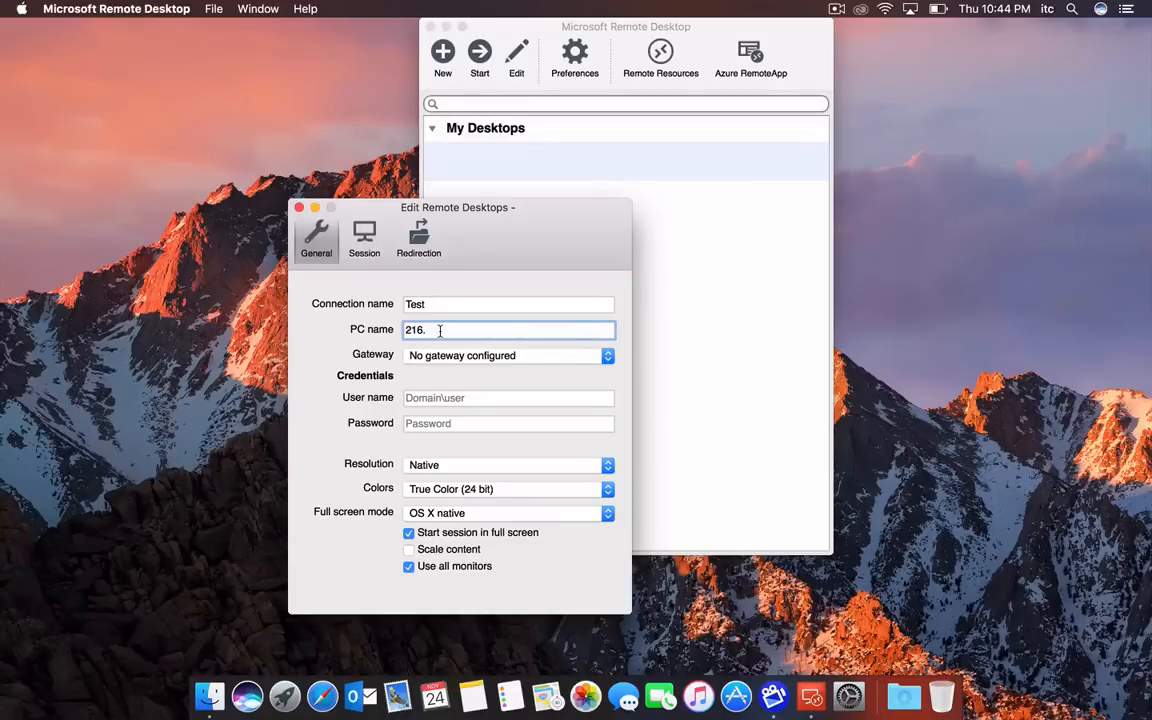
type("58.194.142")
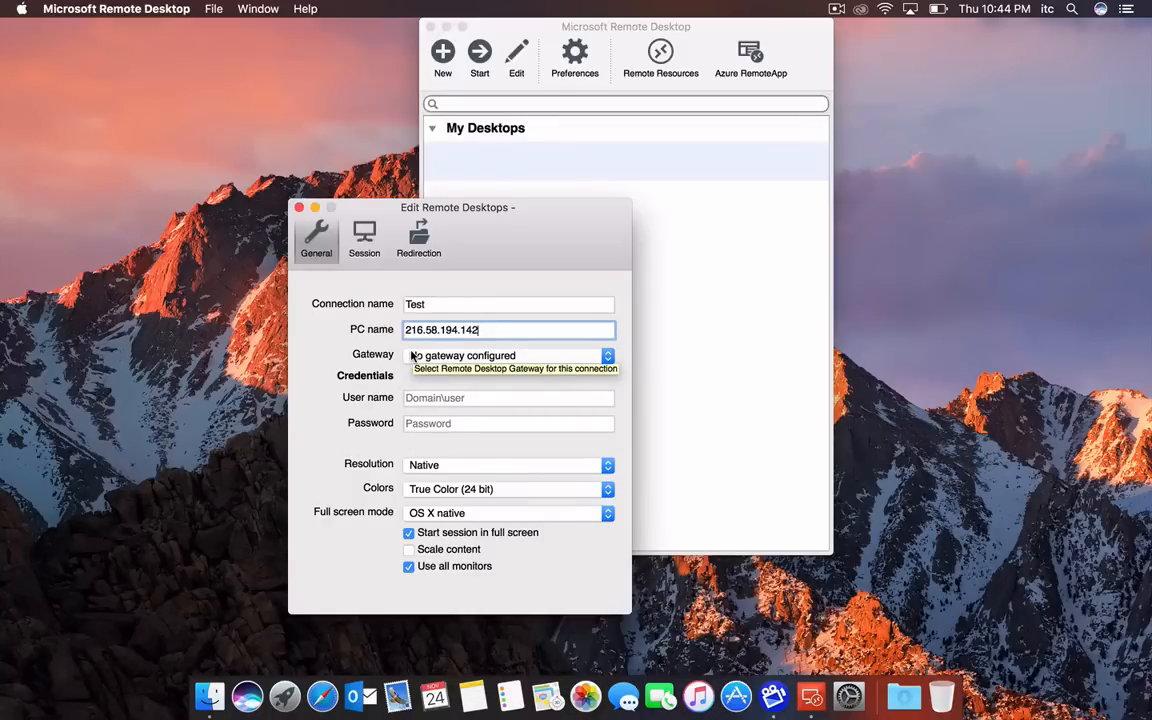
- Enter the user name itctest.local\testing and the account password
left_click(509, 398)
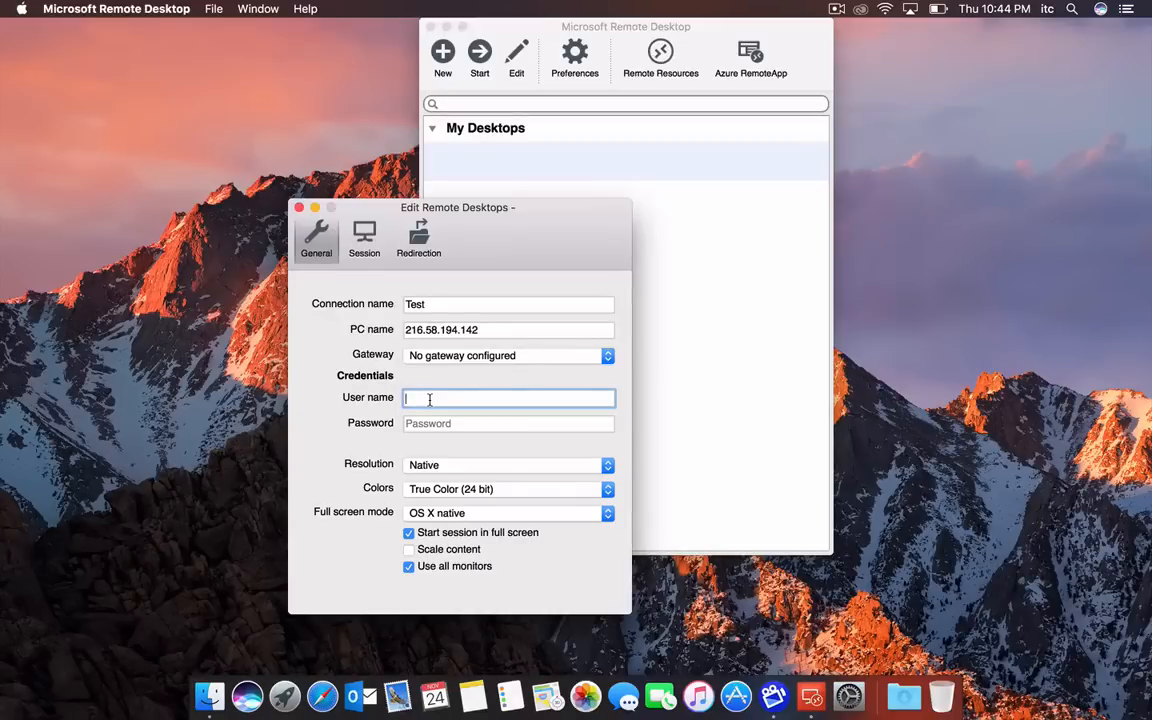
type("itctest.local\\")
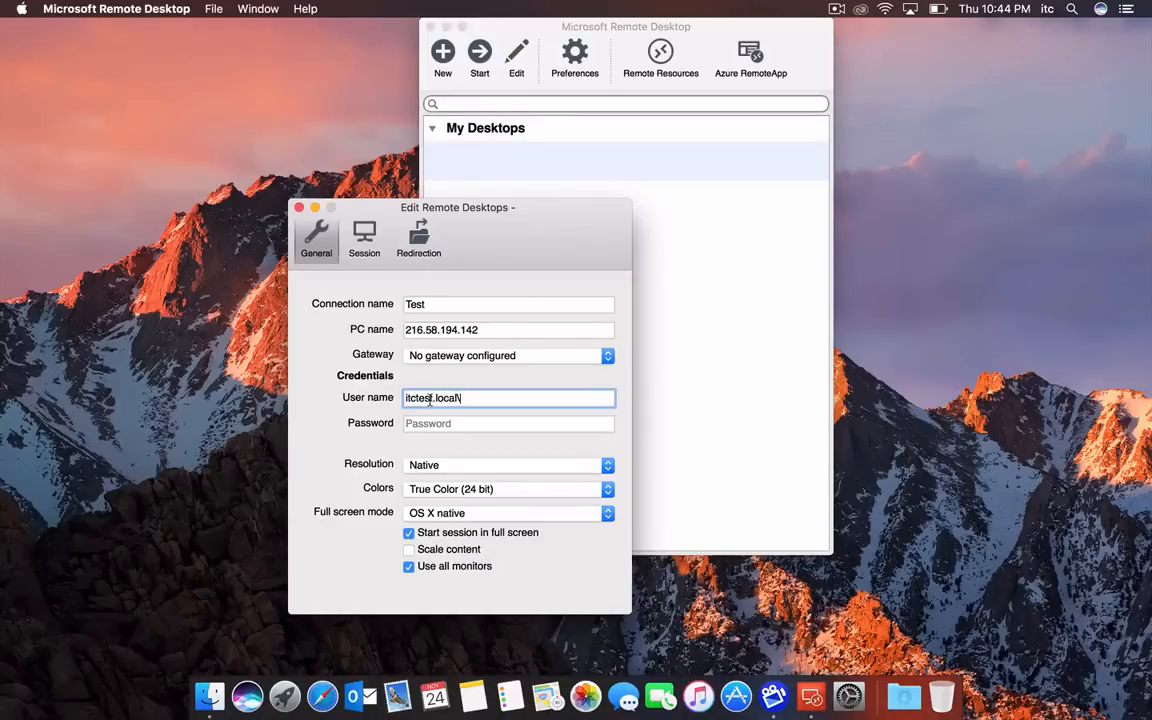
type("testing")
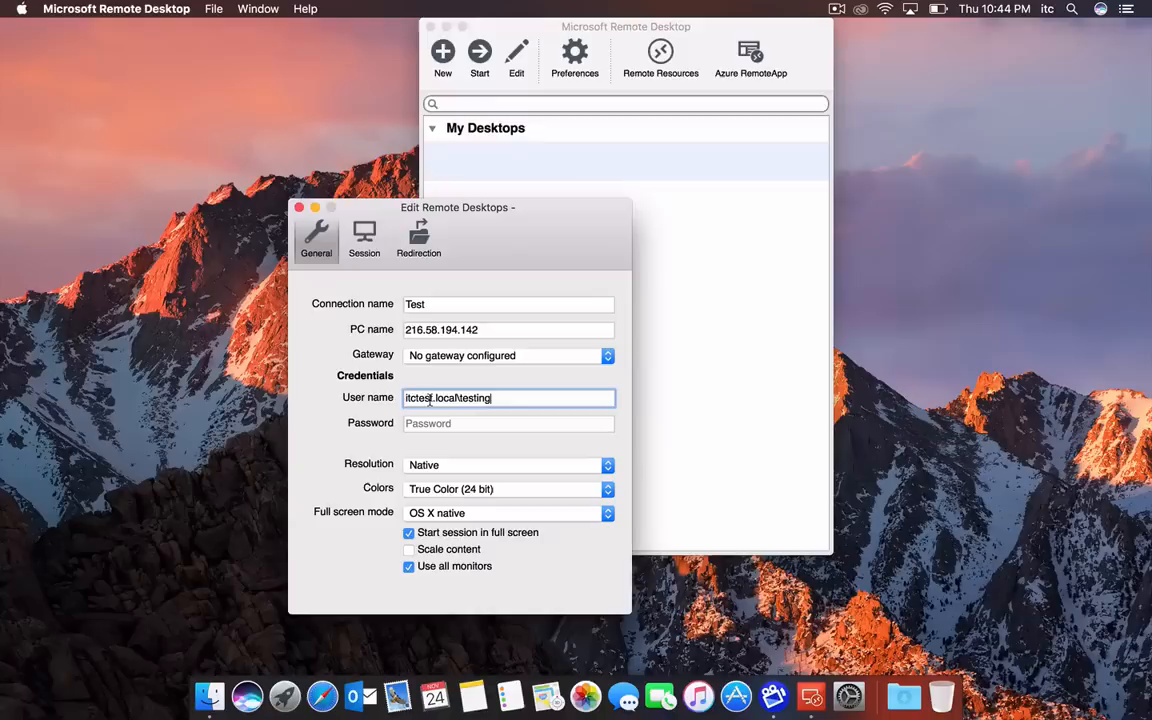
left_click(508, 423)
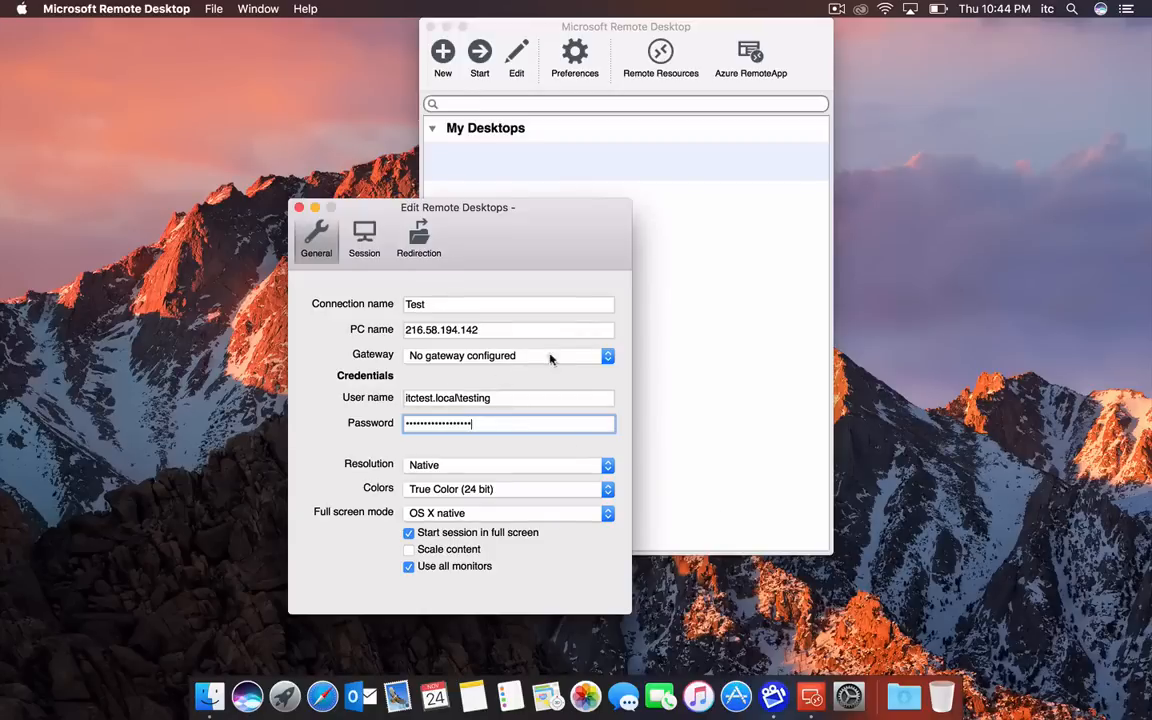
mouse_move(610, 442)
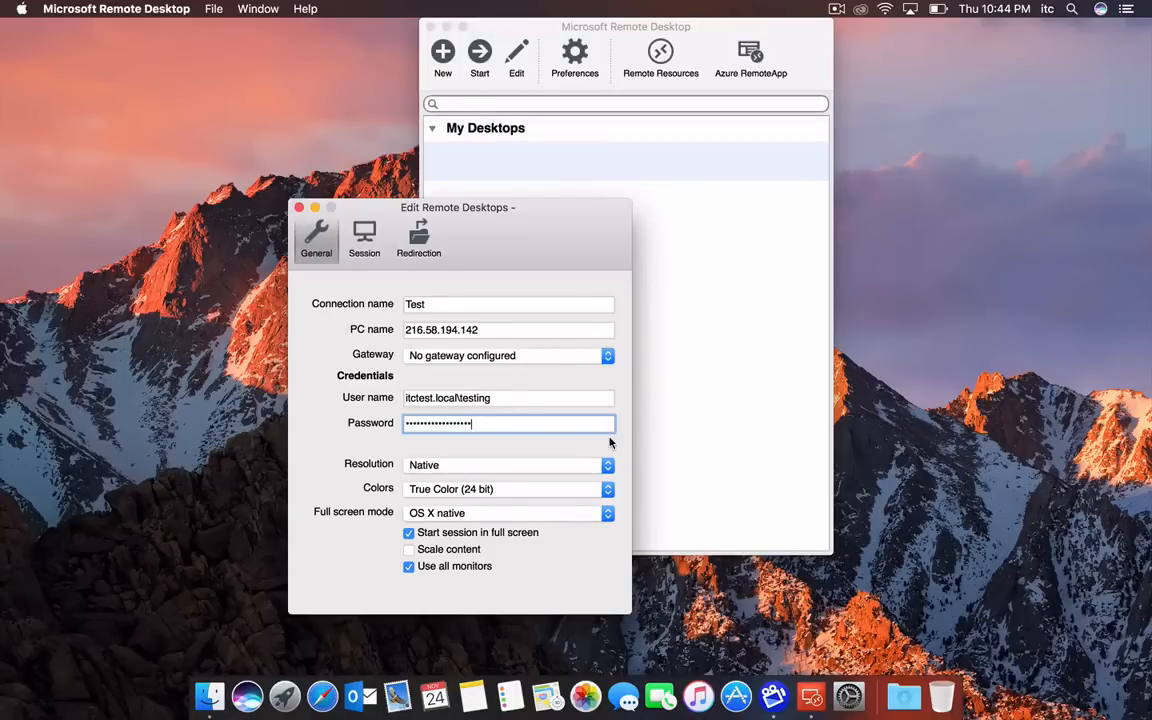
mouse_move(599, 423)
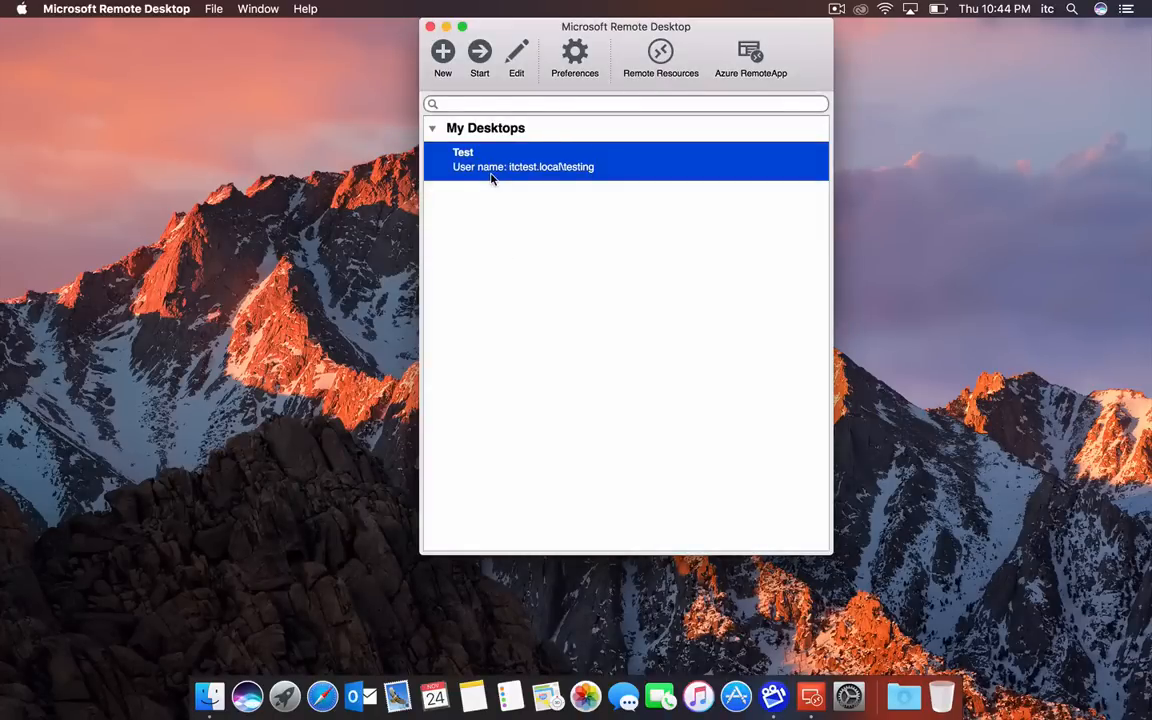
mouse_move(530, 324)
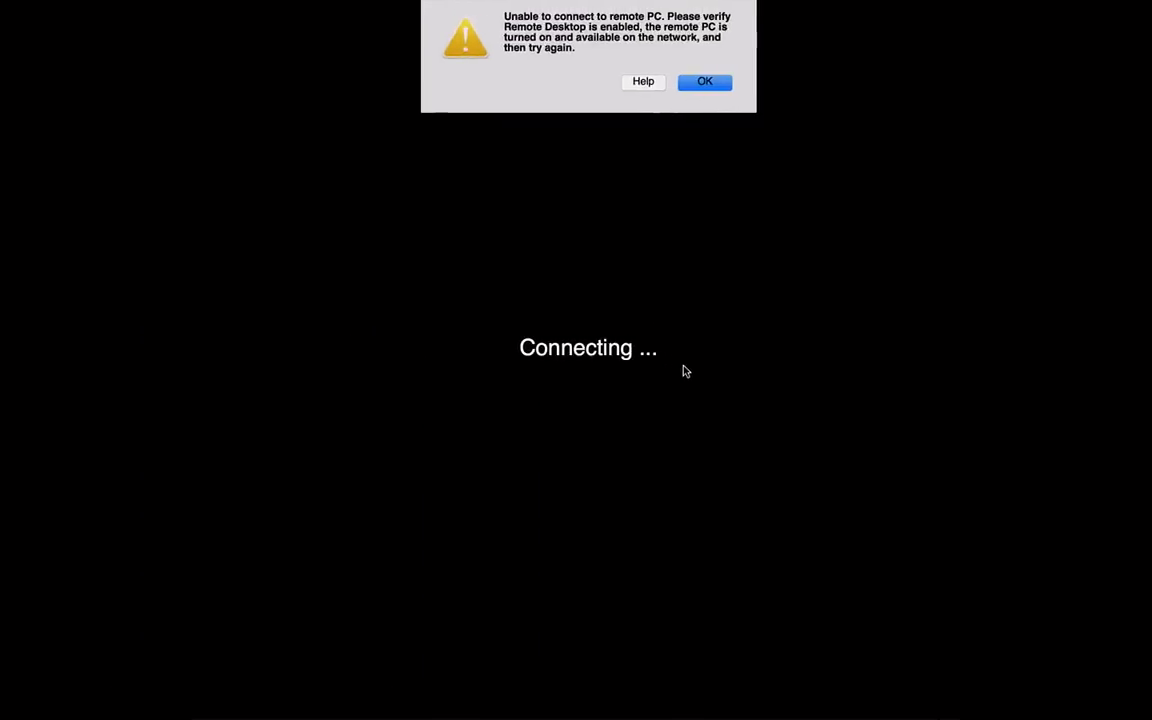
- Dismiss the unable-to-connect alert after the saved Test connection fails to connect
left_click(704, 81)
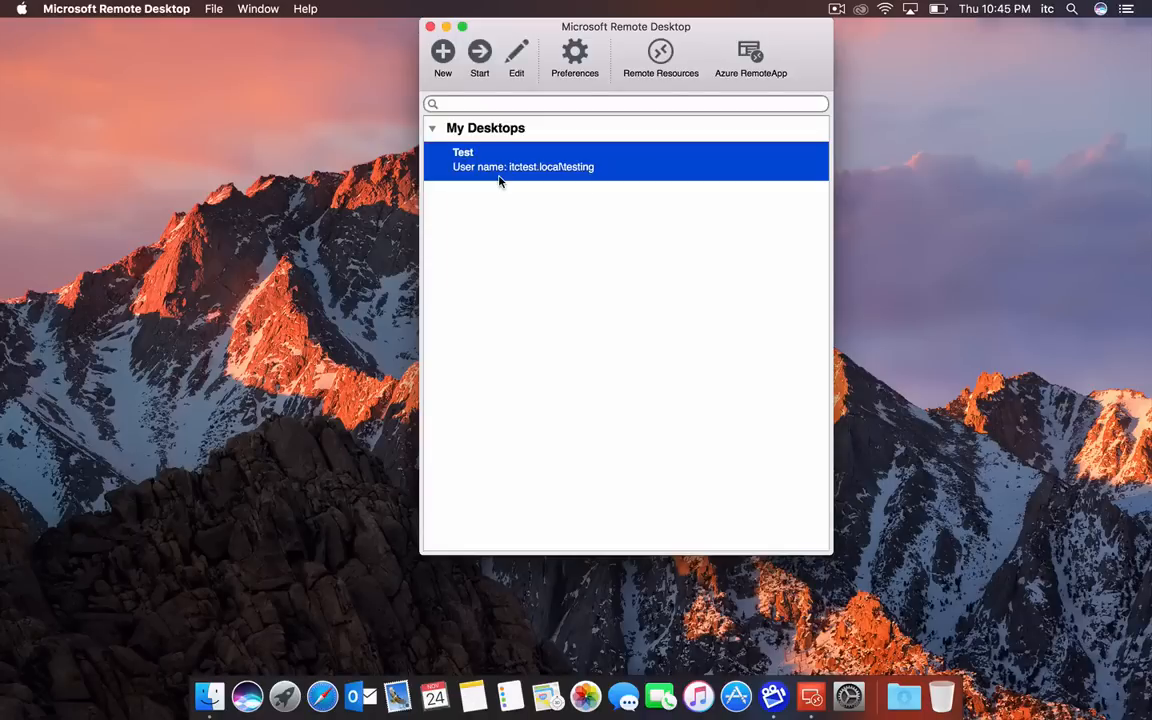
- Reopen the Test connection's settings, reviewing its saved PC name and password fields
left_click(513, 55)
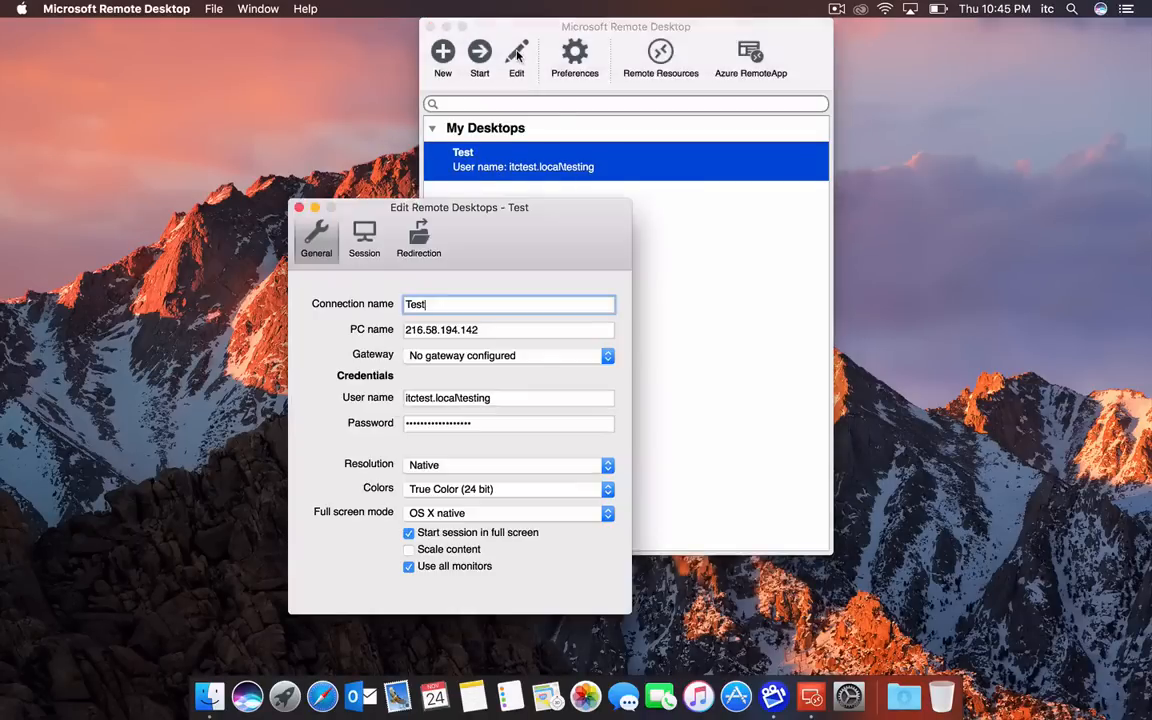
left_click_drag(459, 207, 308, 138)
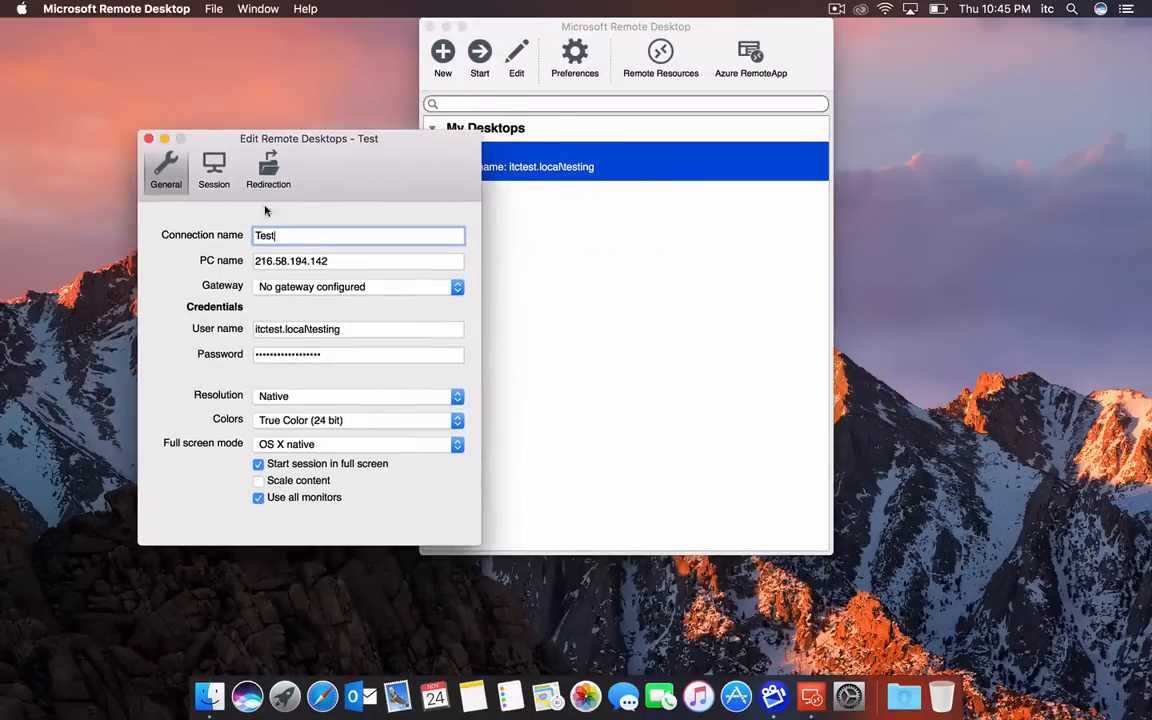
left_click(358, 261)
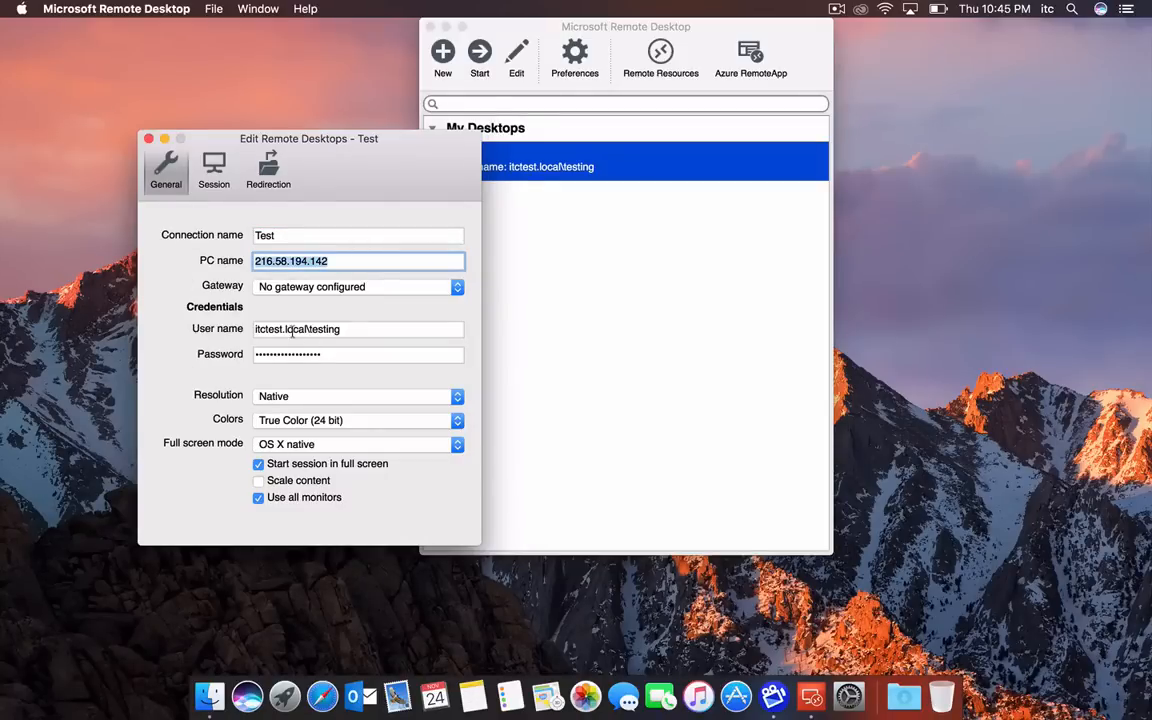
left_click(358, 354)
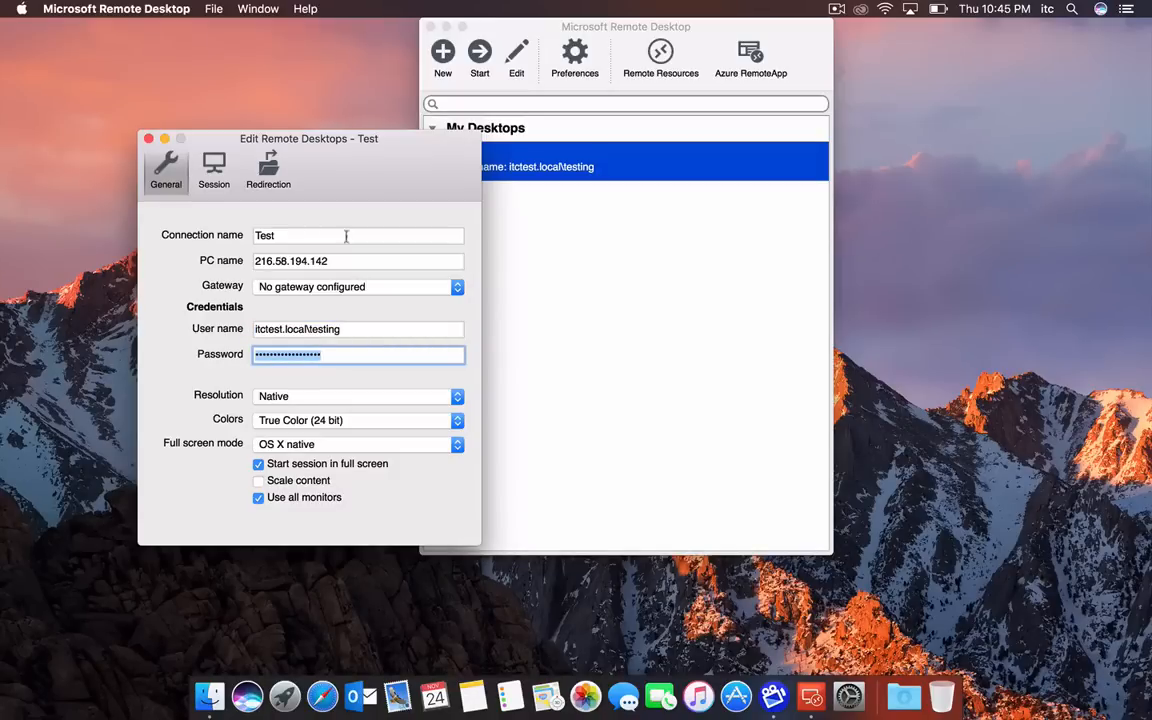
left_click_drag(308, 138, 254, 126)
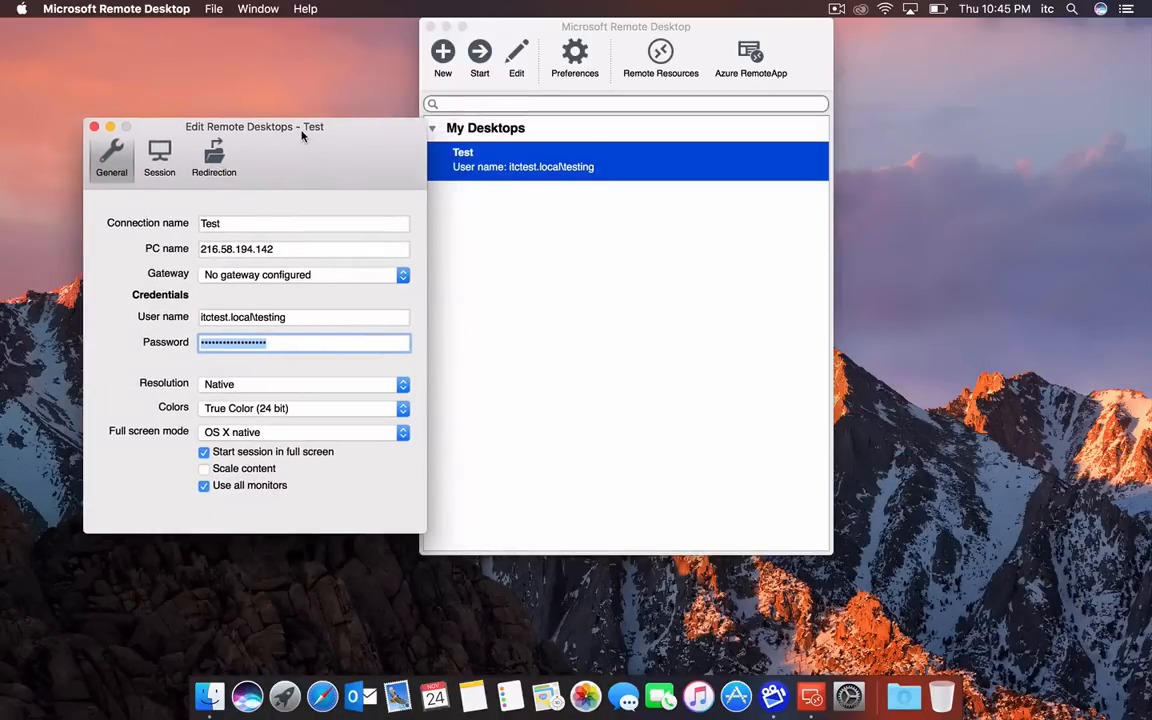